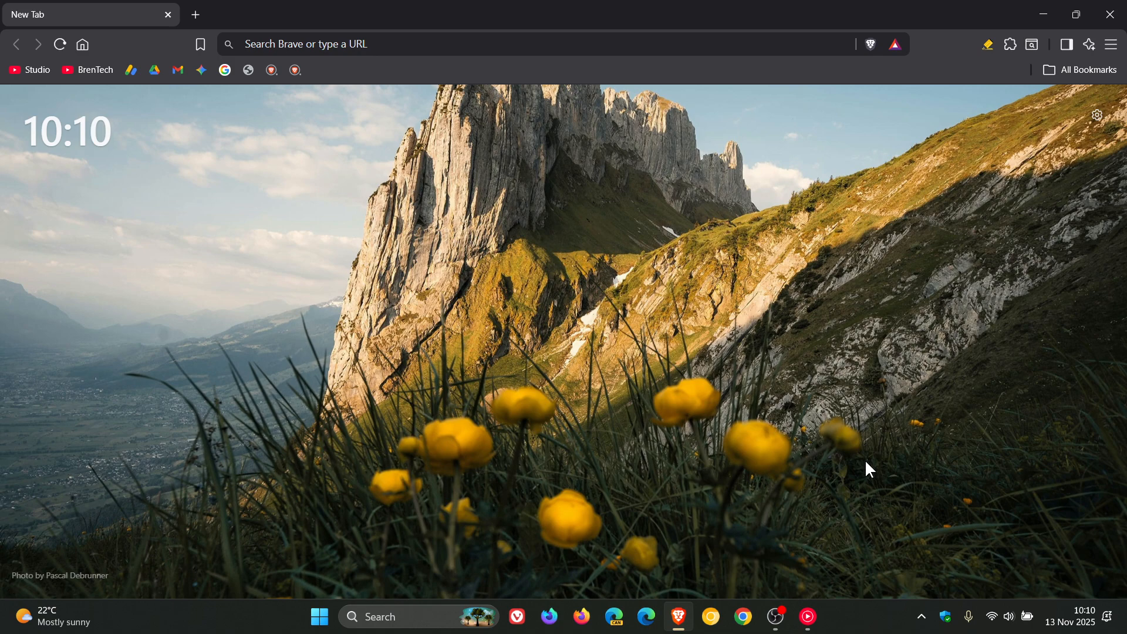
mouse_move(762, 345)
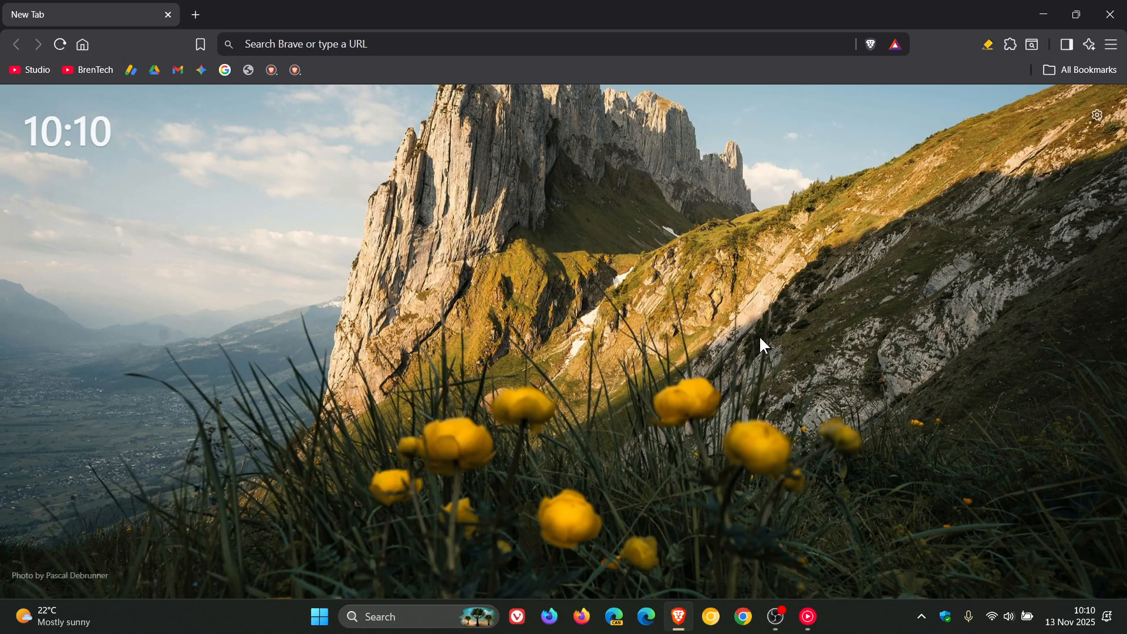
- Expand the Help submenu from Brave's main menu to reveal About Brave
left_click(1111, 44)
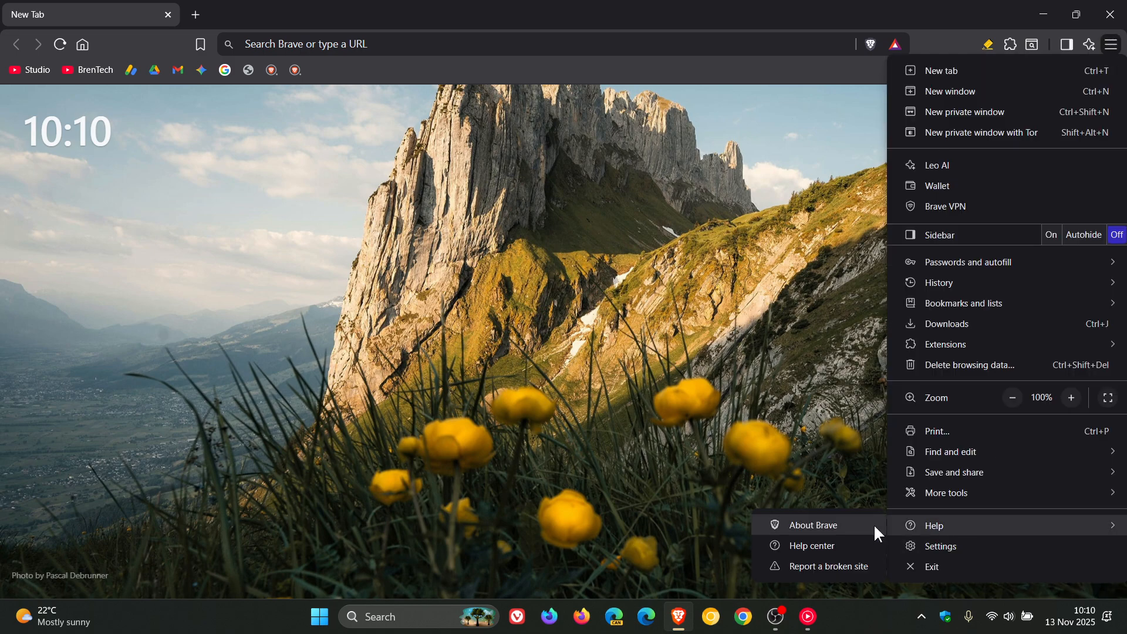
- Show the About Brave page reporting version 1.84.139 on Chromium 142, up to date
left_click(818, 526)
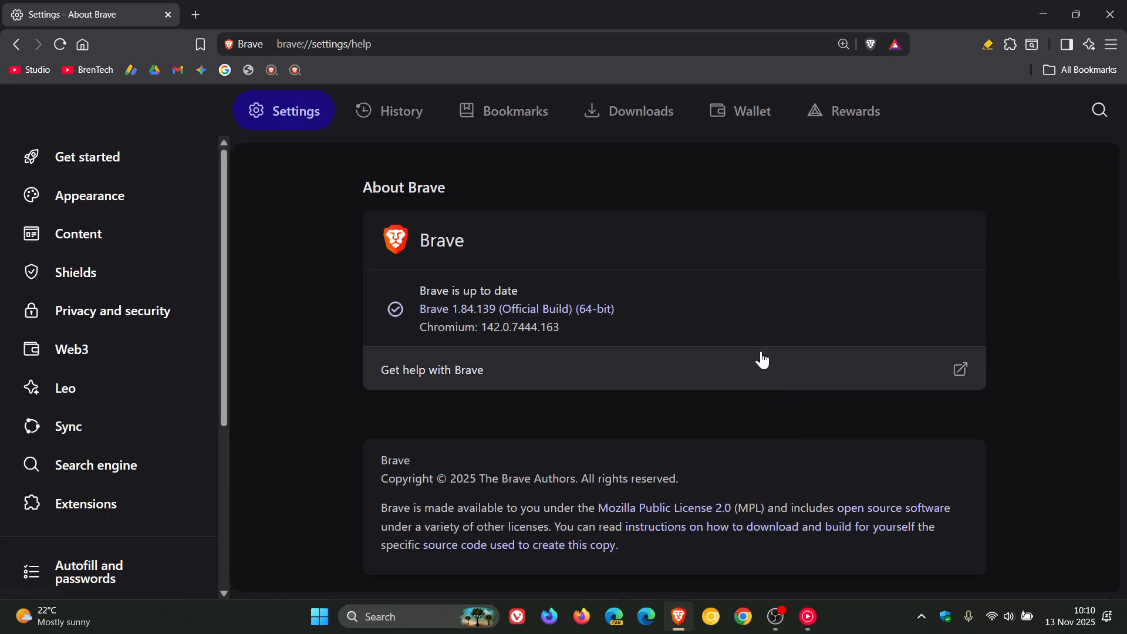
mouse_move(461, 316)
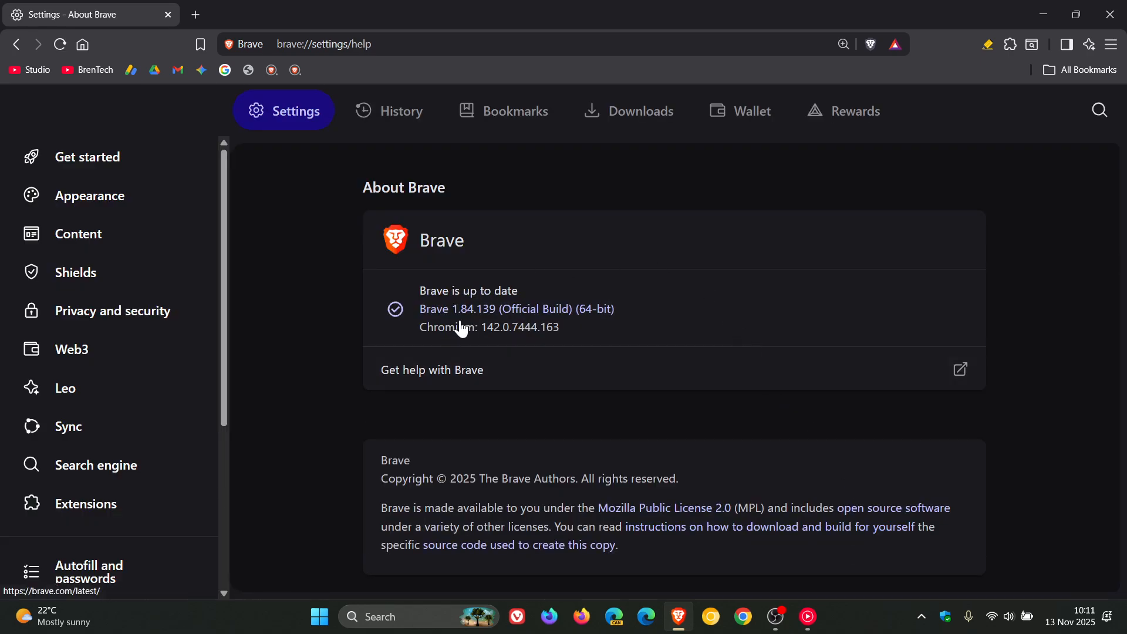
mouse_move(488, 328)
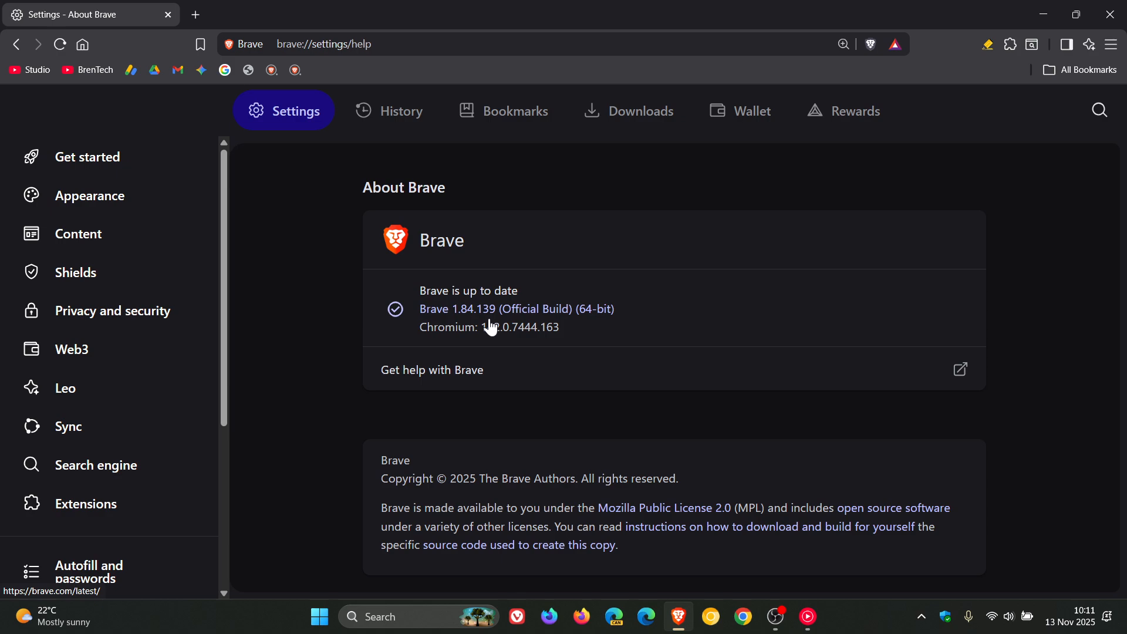
mouse_move(493, 351)
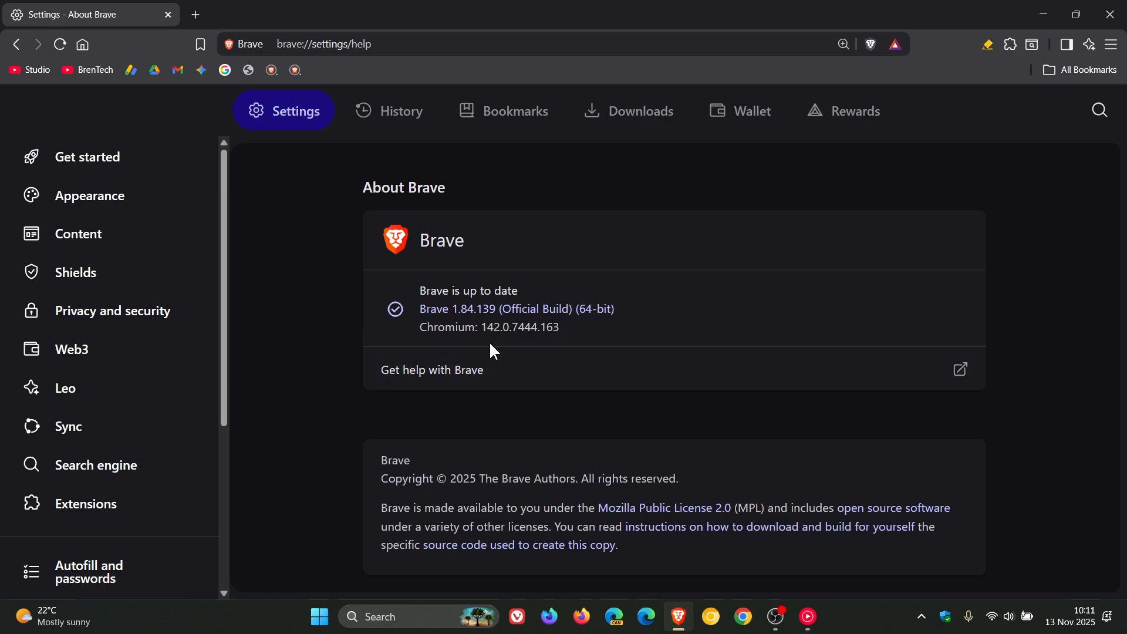
mouse_move(541, 350)
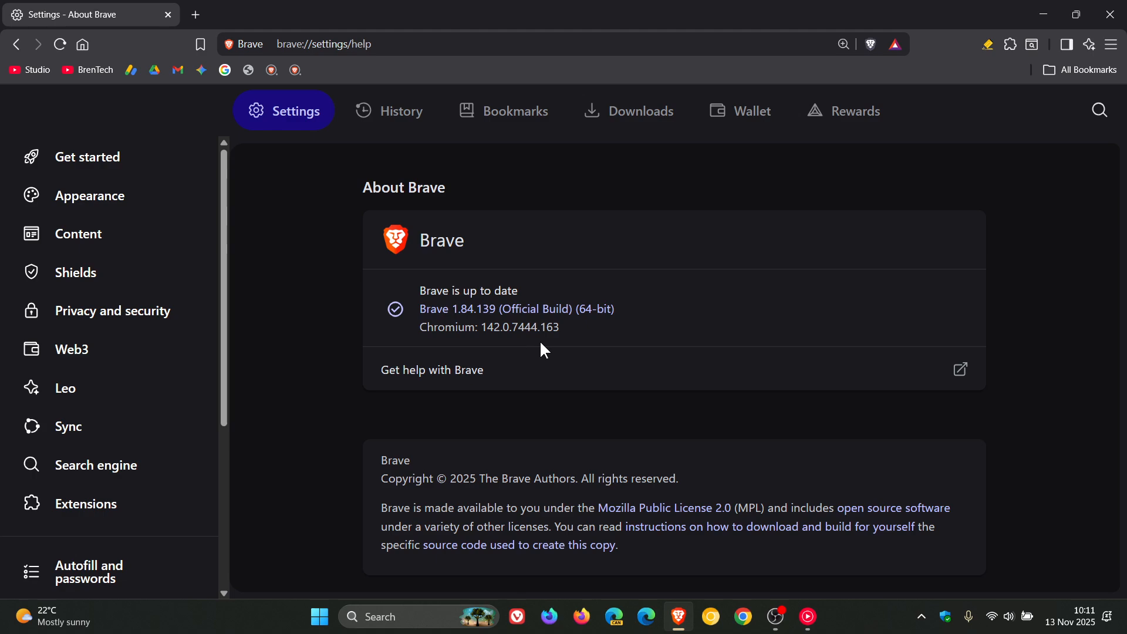
mouse_move(555, 348)
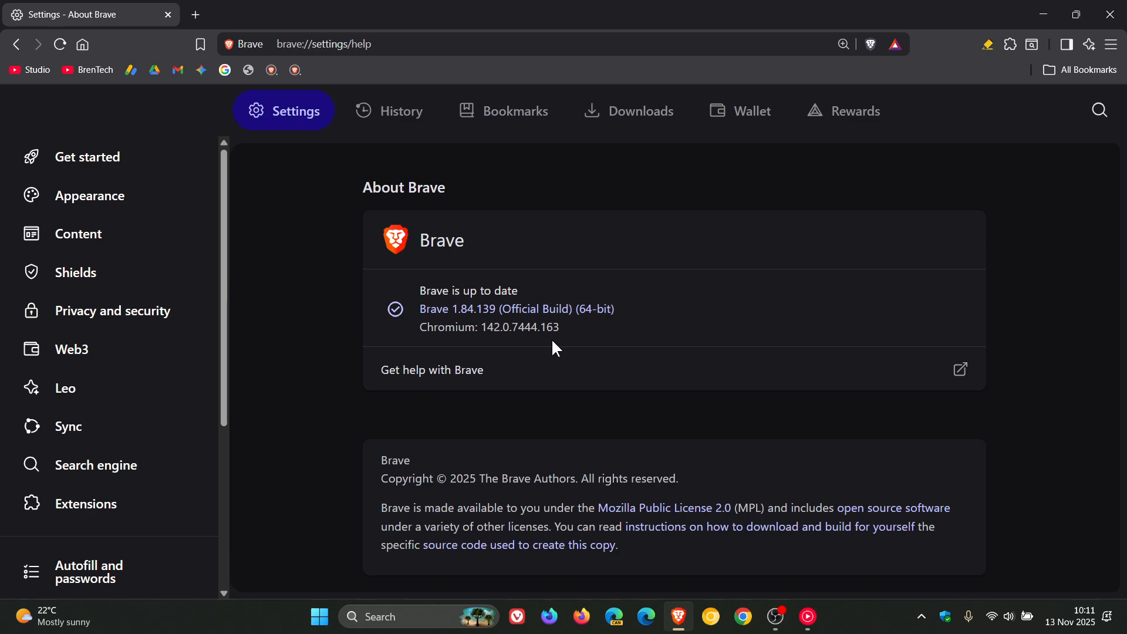
mouse_move(483, 343)
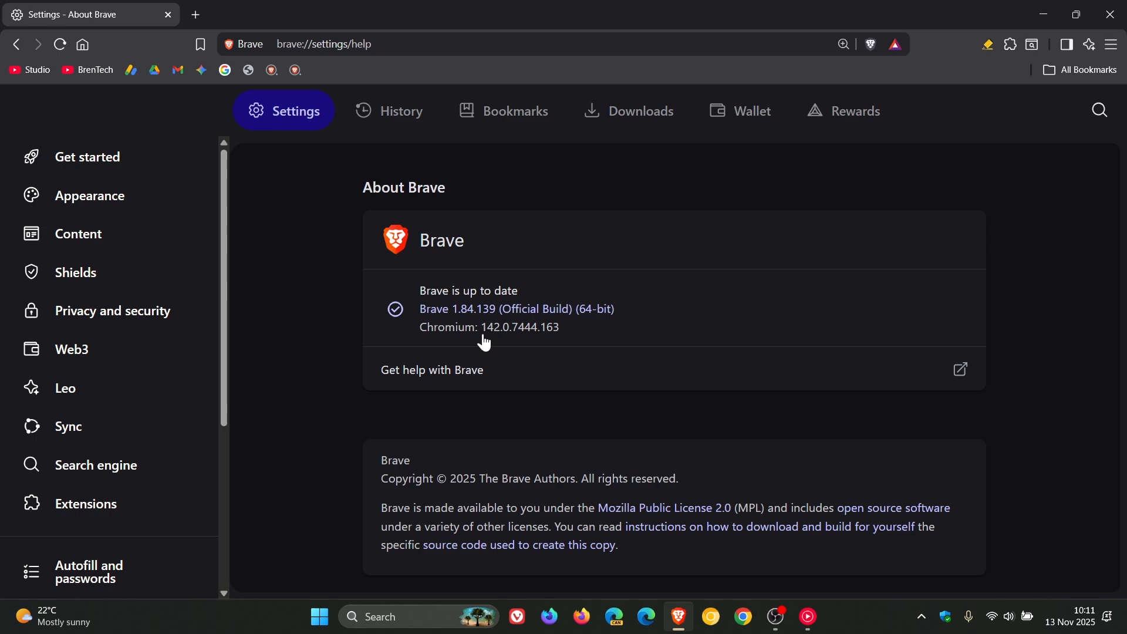
mouse_move(755, 295)
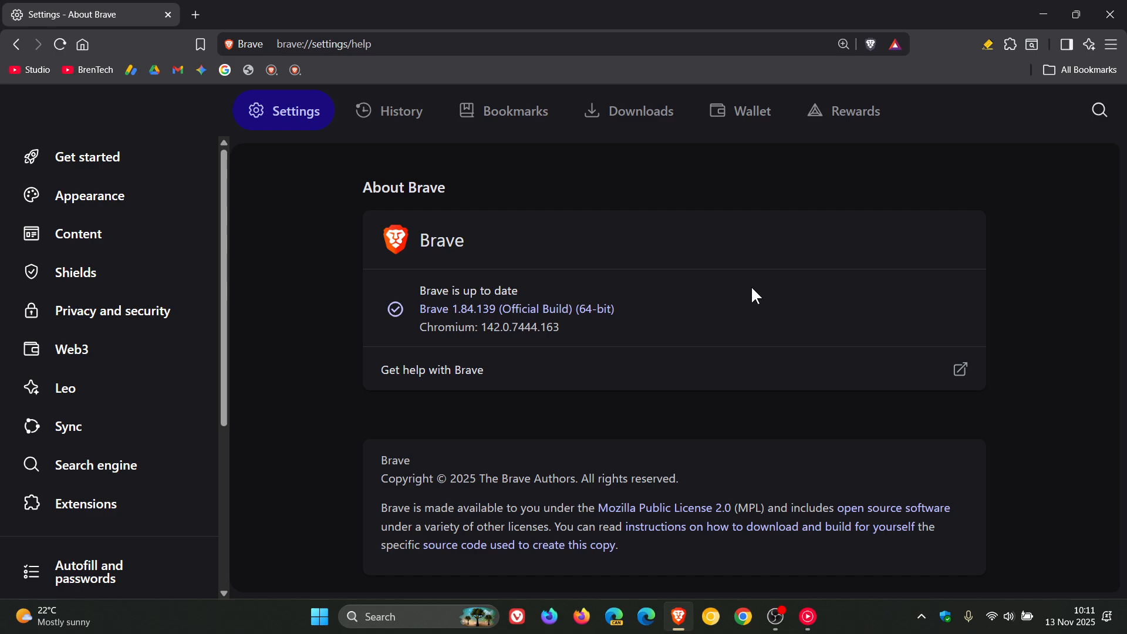
mouse_move(402, 246)
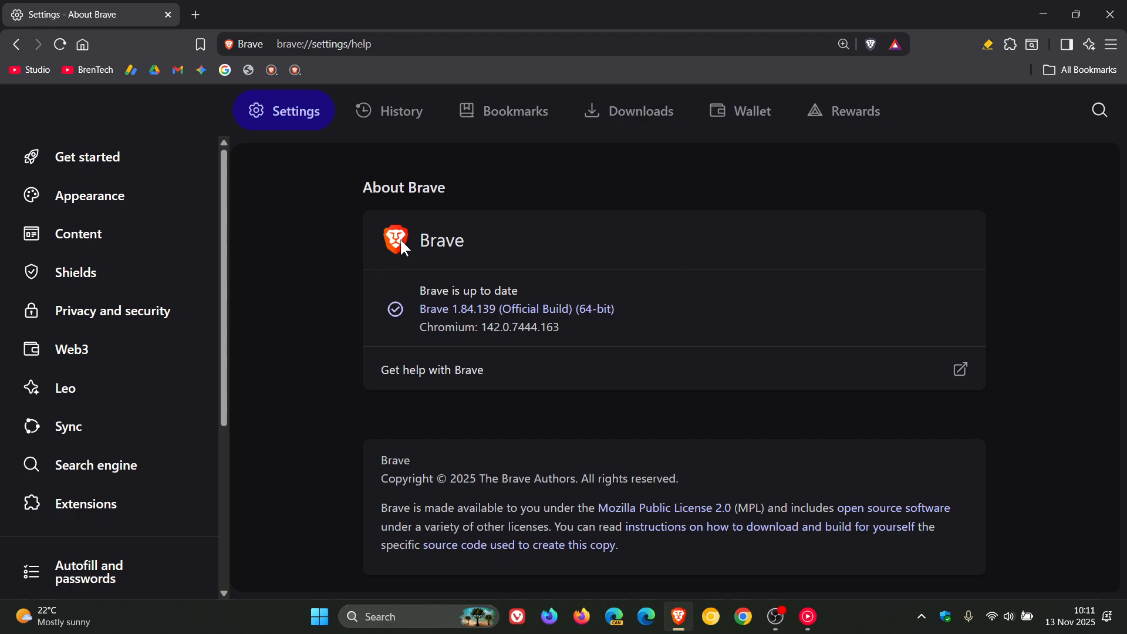
mouse_move(775, 291)
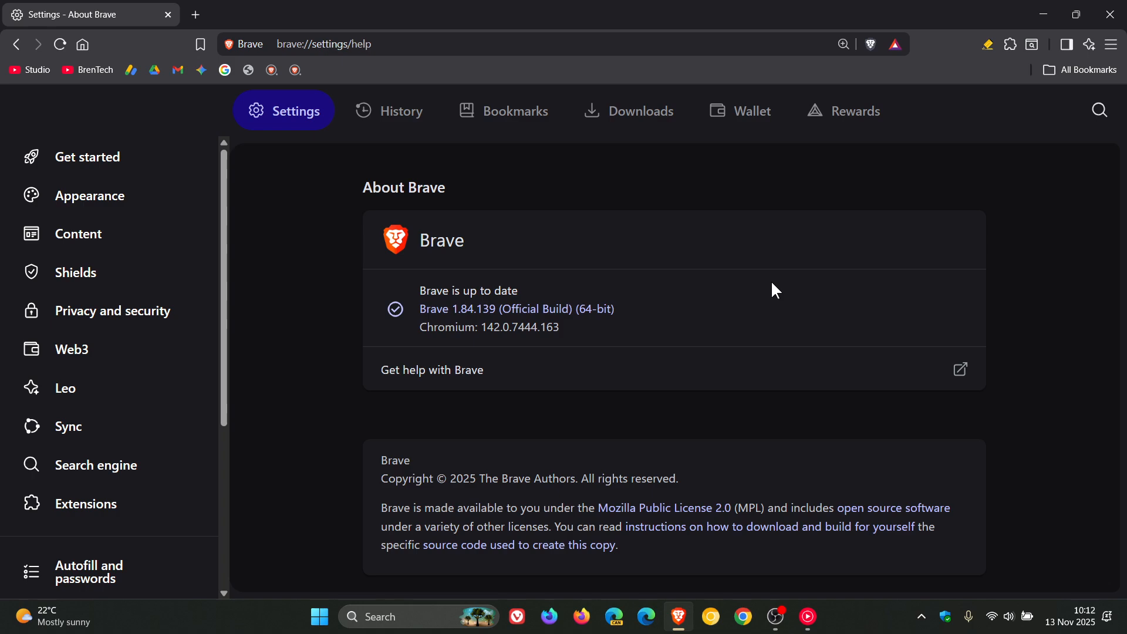
mouse_move(402, 244)
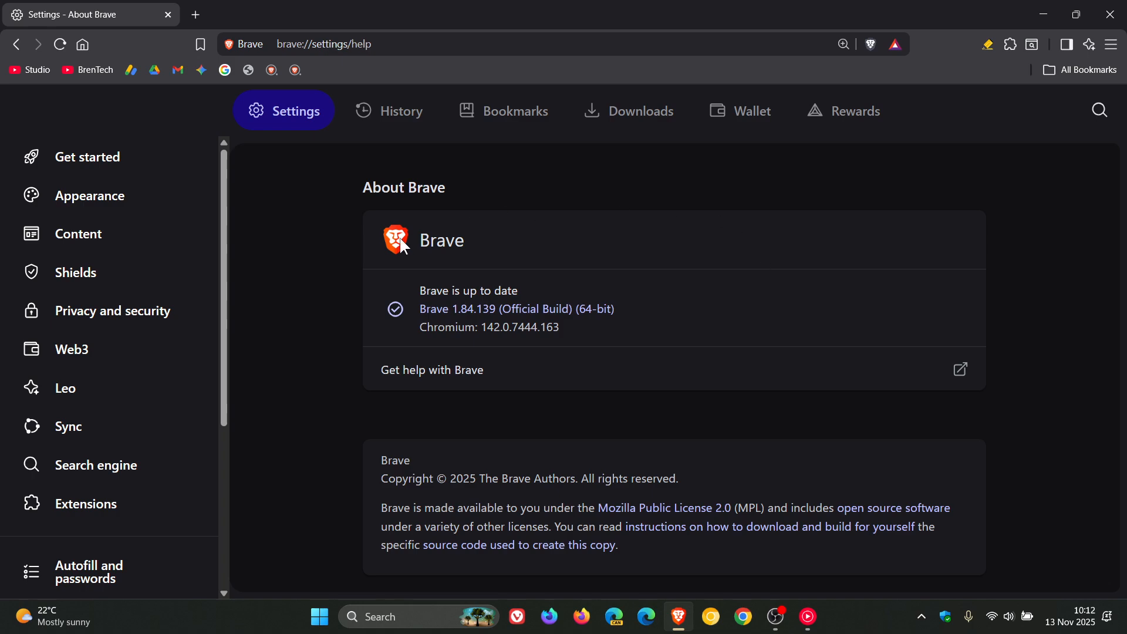
mouse_move(646, 617)
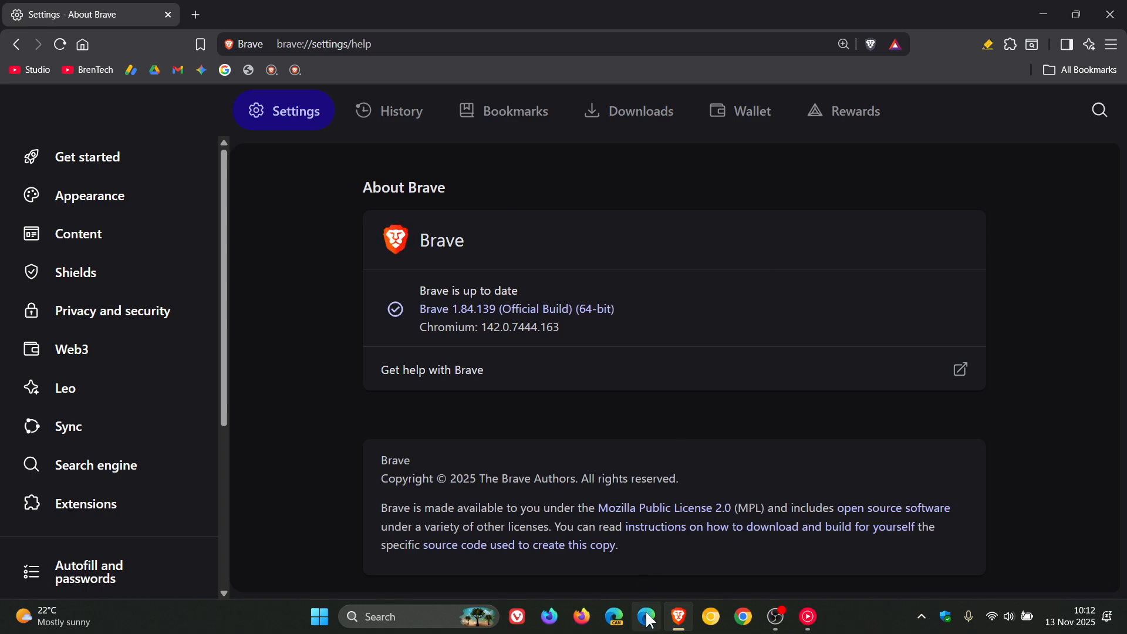
mouse_move(645, 617)
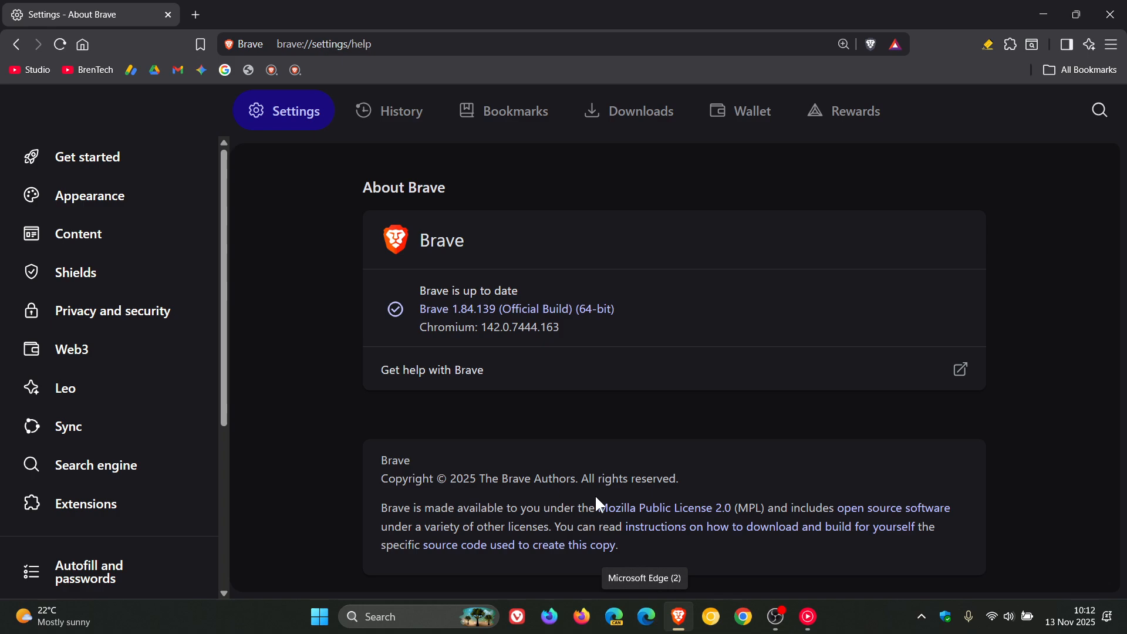
mouse_move(517, 616)
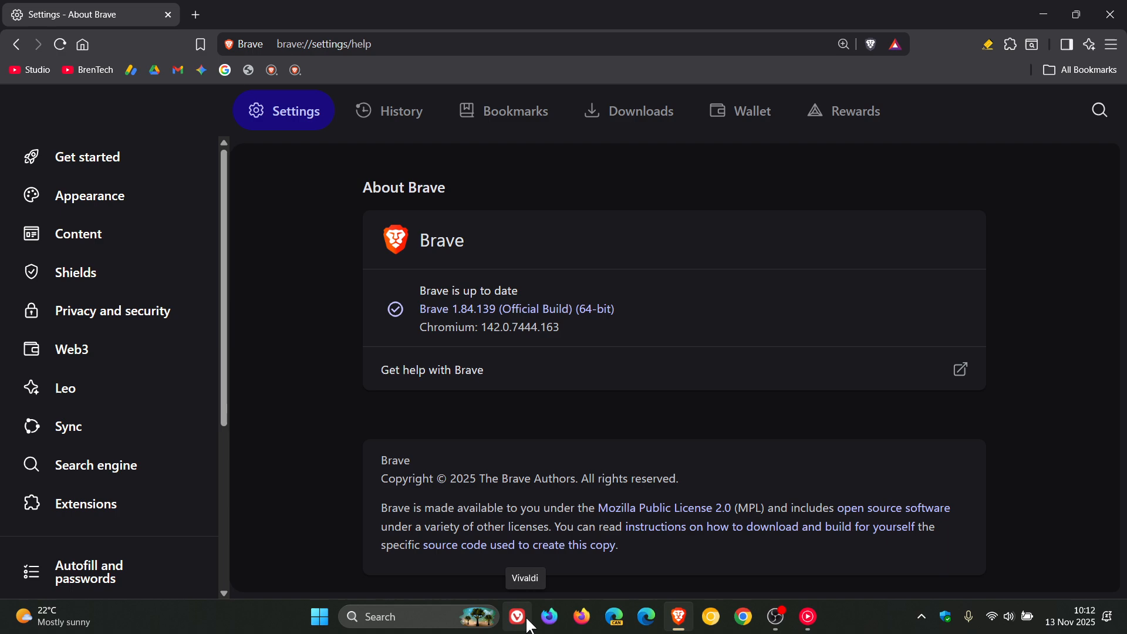
mouse_move(404, 248)
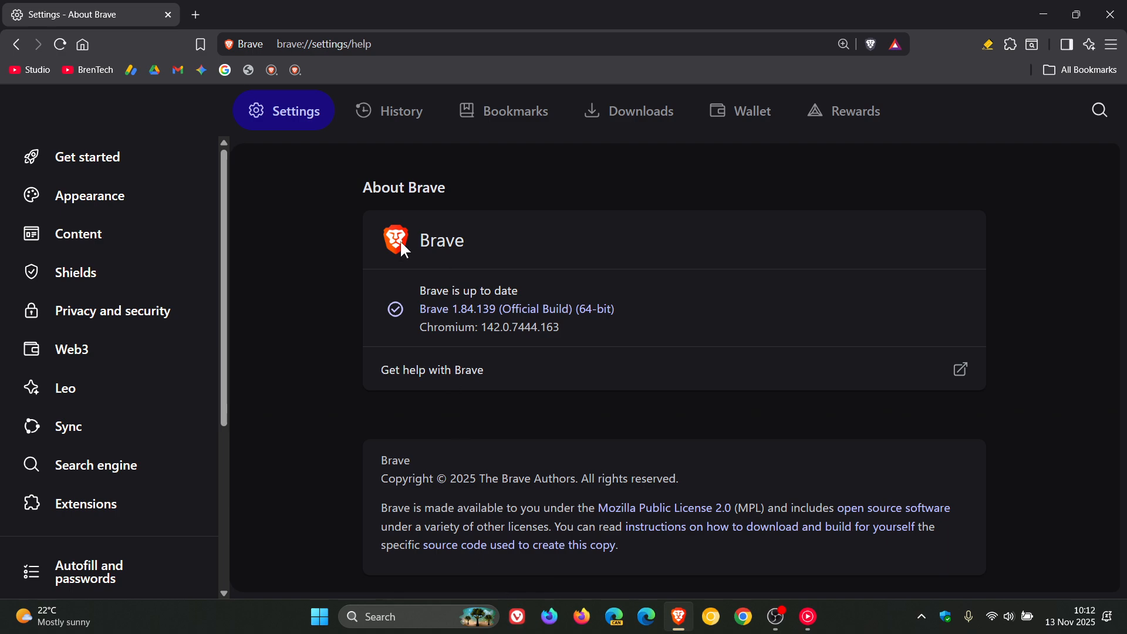
mouse_move(82, 45)
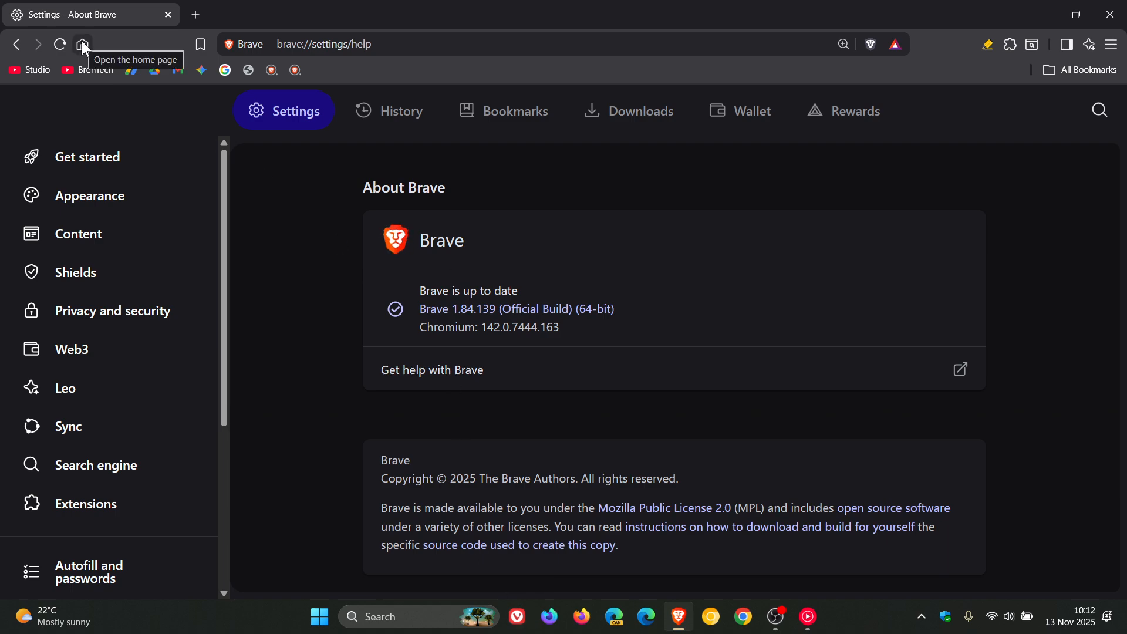
- Return from the About page to the New Tab home page via the Home button
left_click(82, 43)
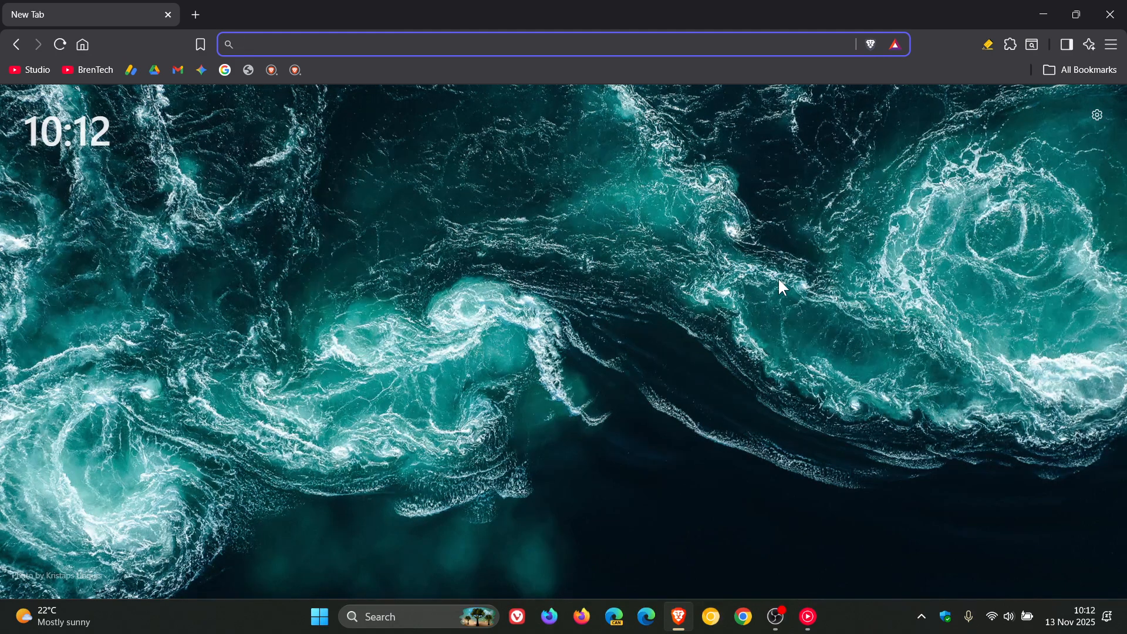
mouse_move(740, 354)
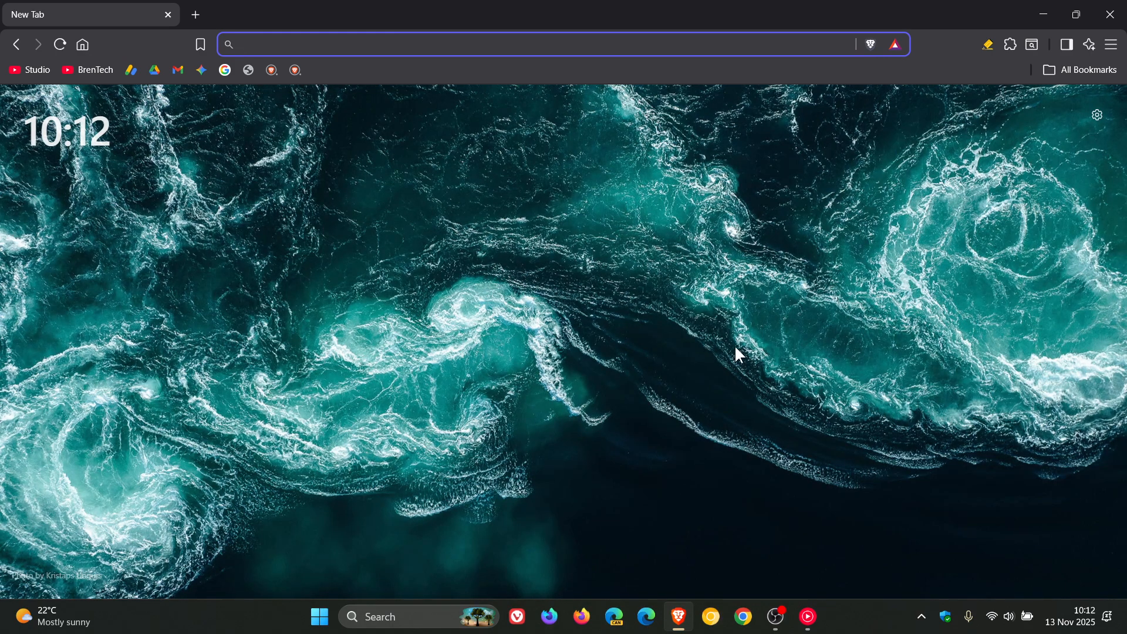